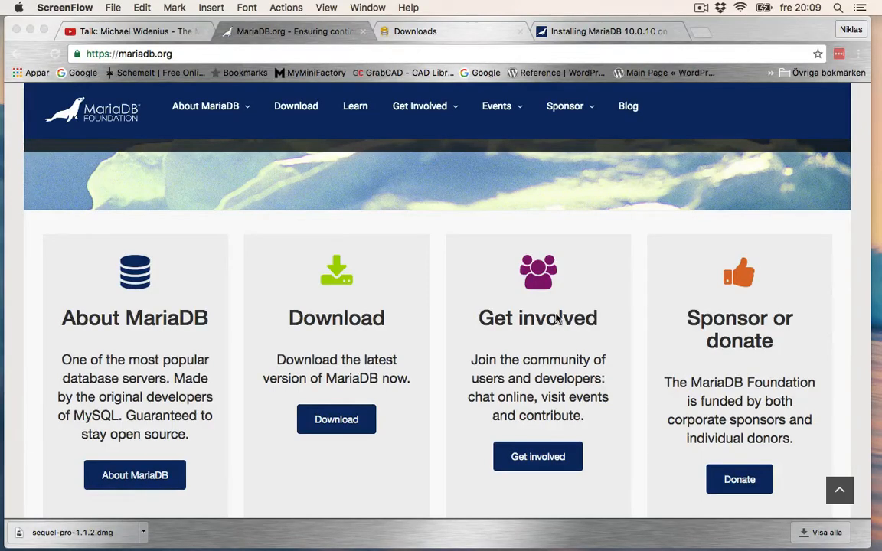
mouse_move(365, 299)
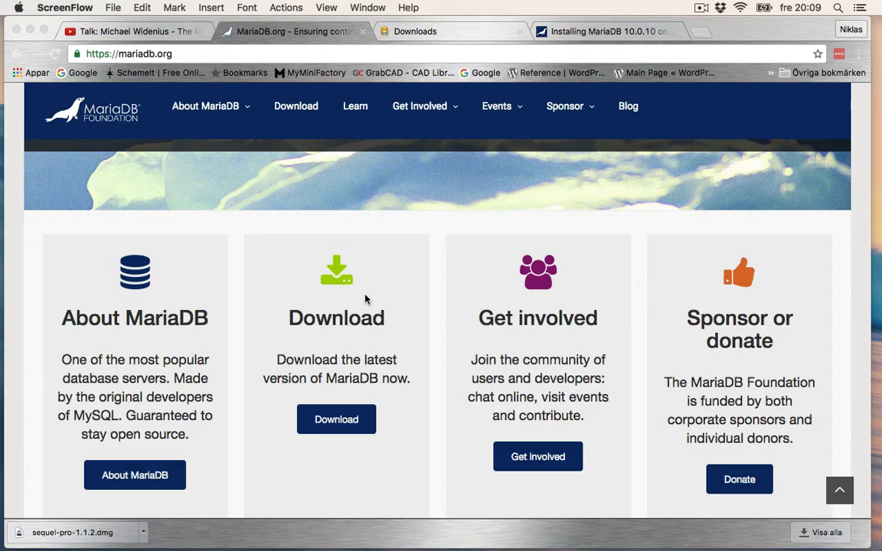
mouse_move(410, 405)
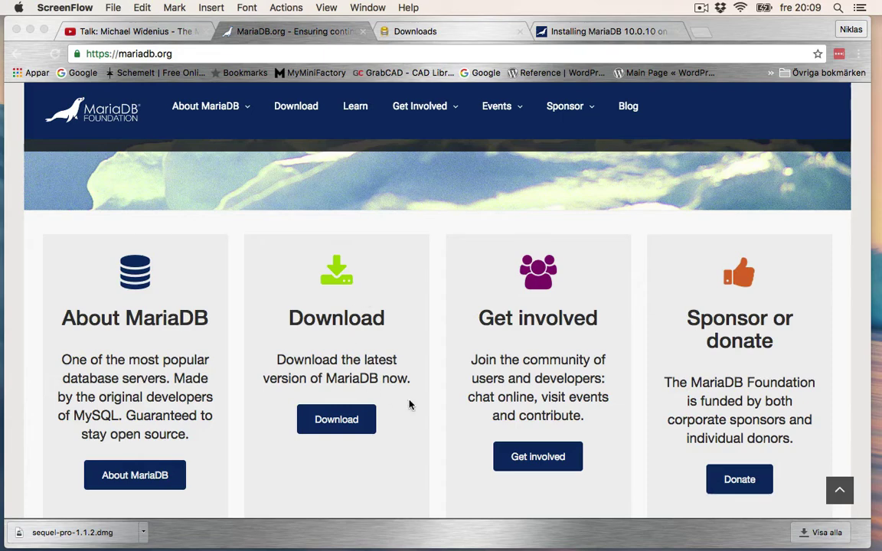
mouse_move(121, 333)
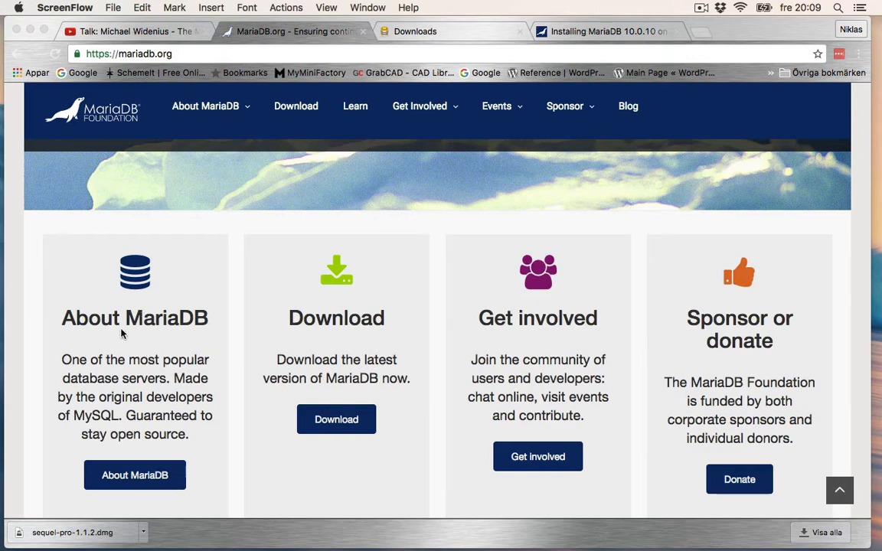
mouse_move(115, 427)
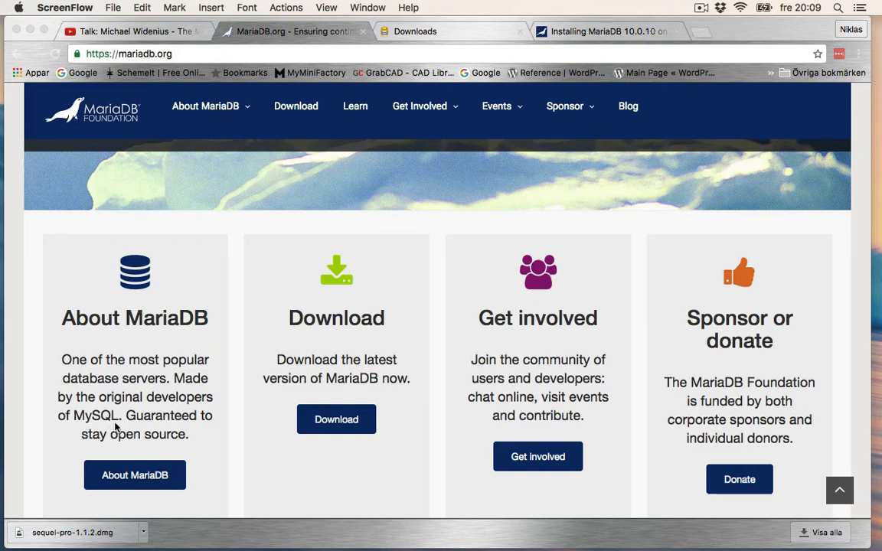
mouse_move(193, 415)
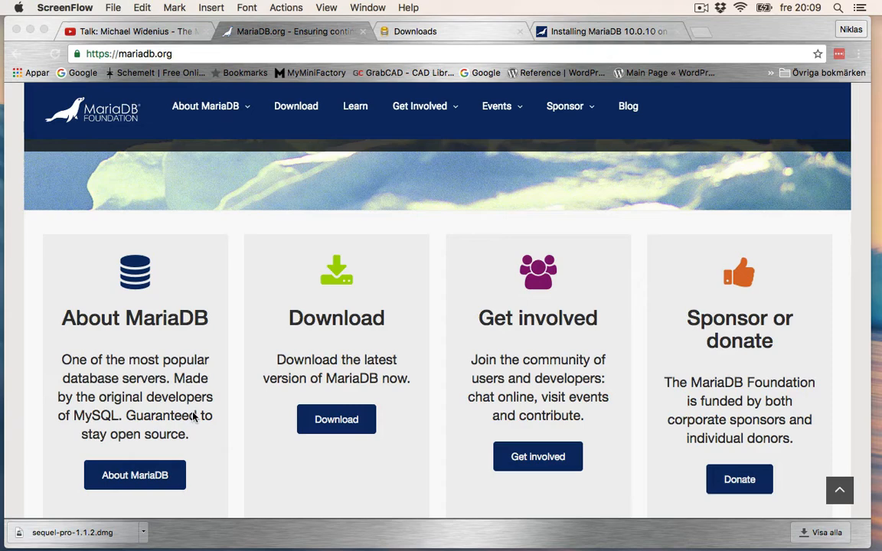
mouse_move(111, 428)
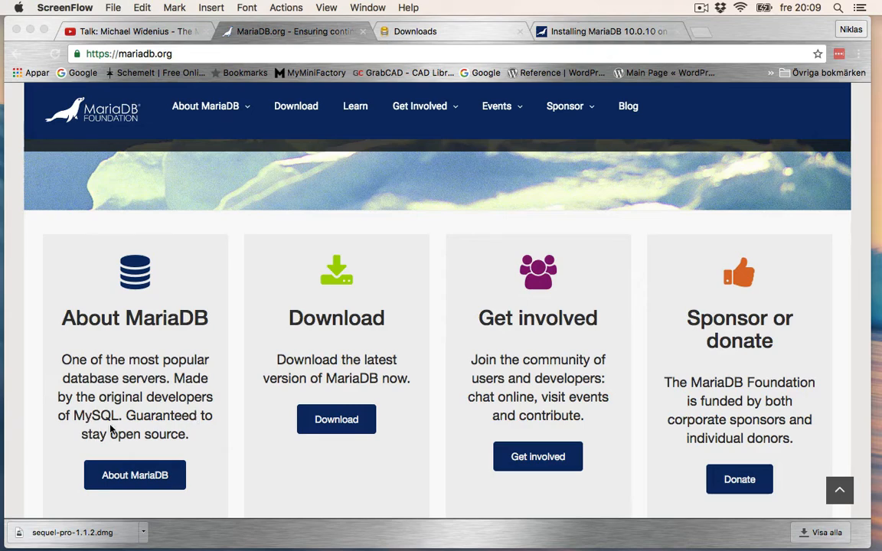
mouse_move(142, 226)
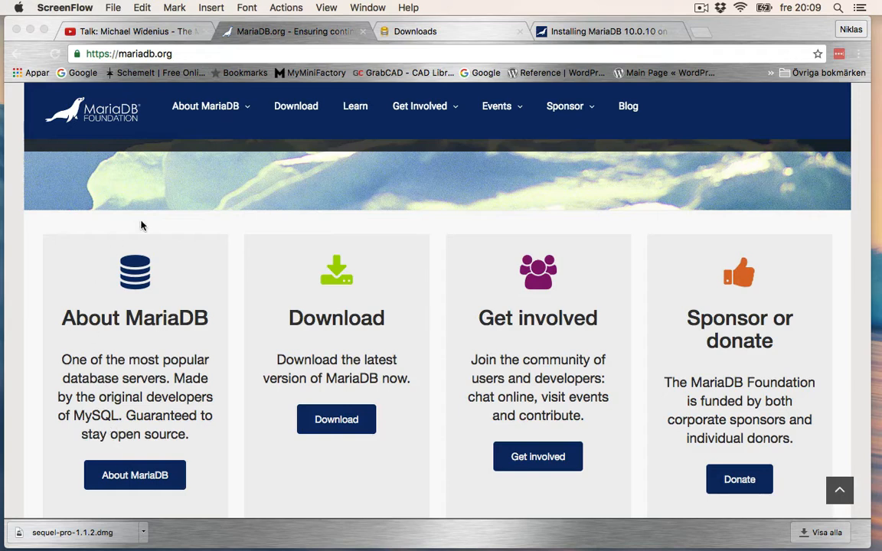
mouse_move(109, 421)
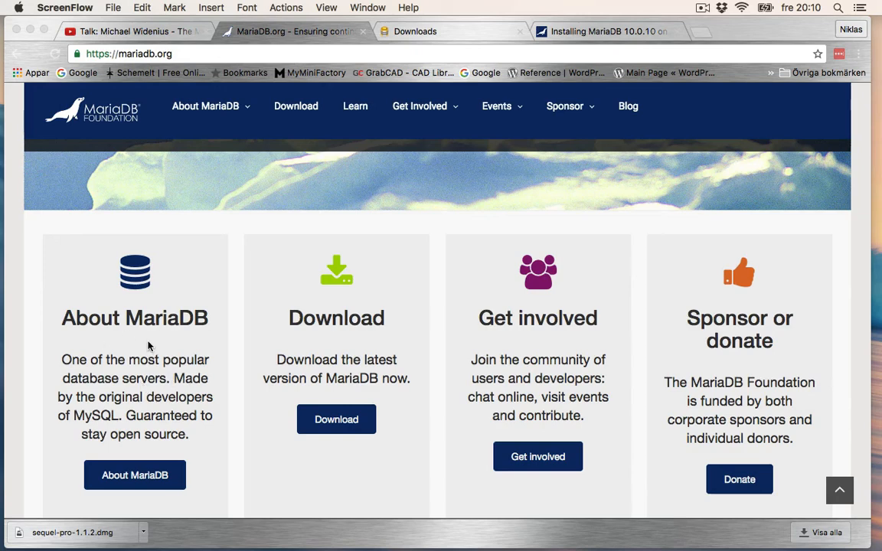
mouse_move(128, 423)
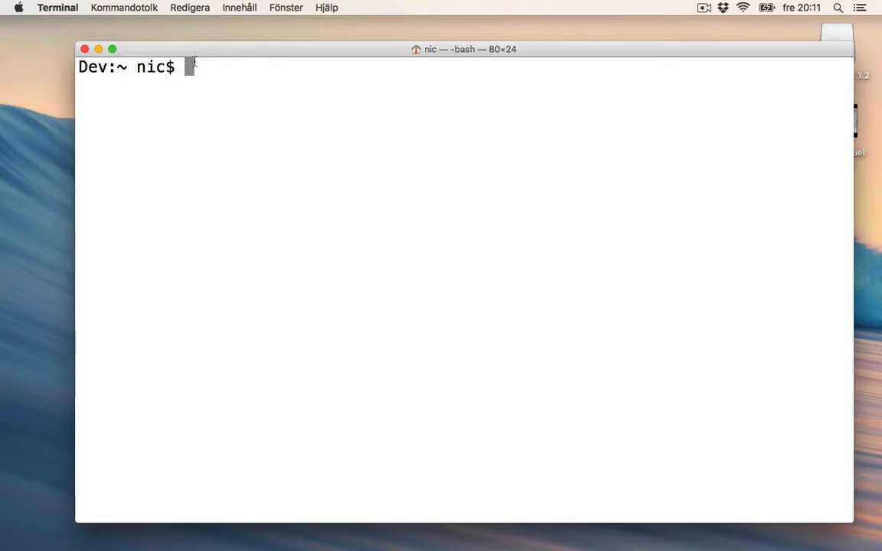
Update Homebrew's formulae with brew update
text(brew u)
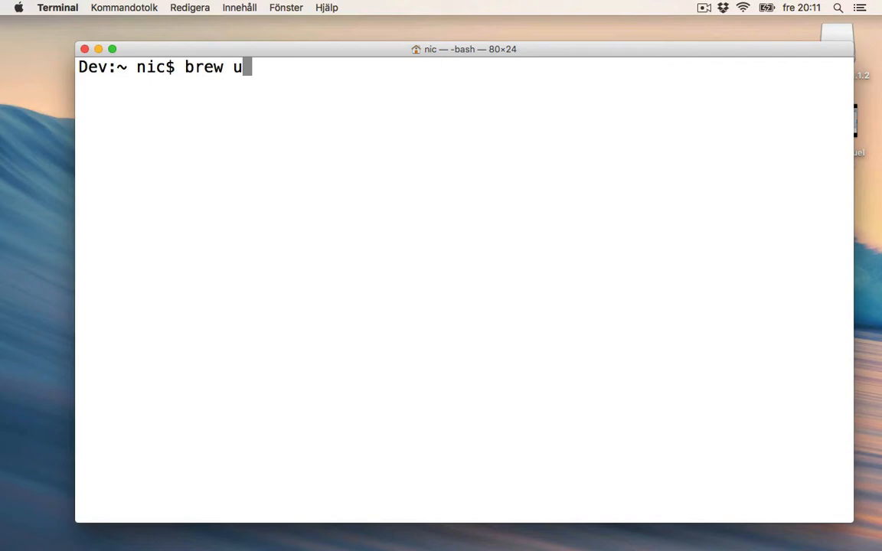
key(Return)
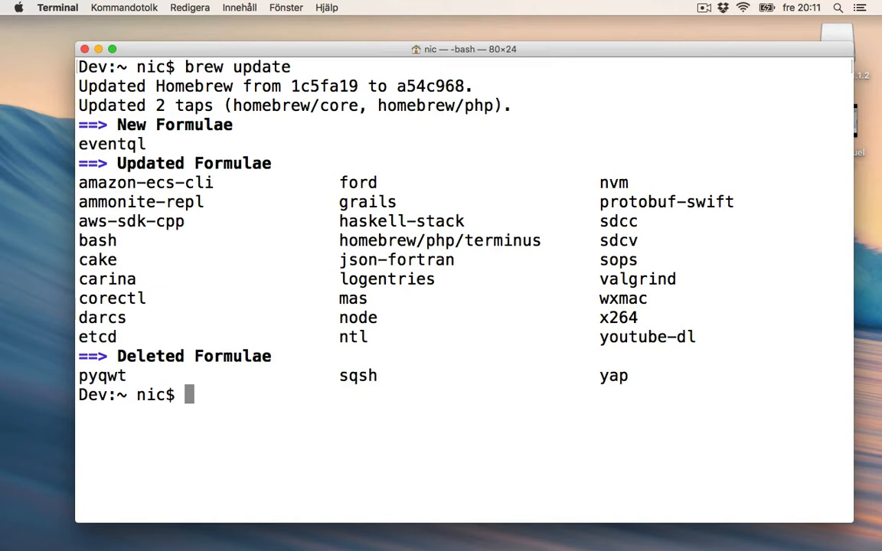
text(brew)
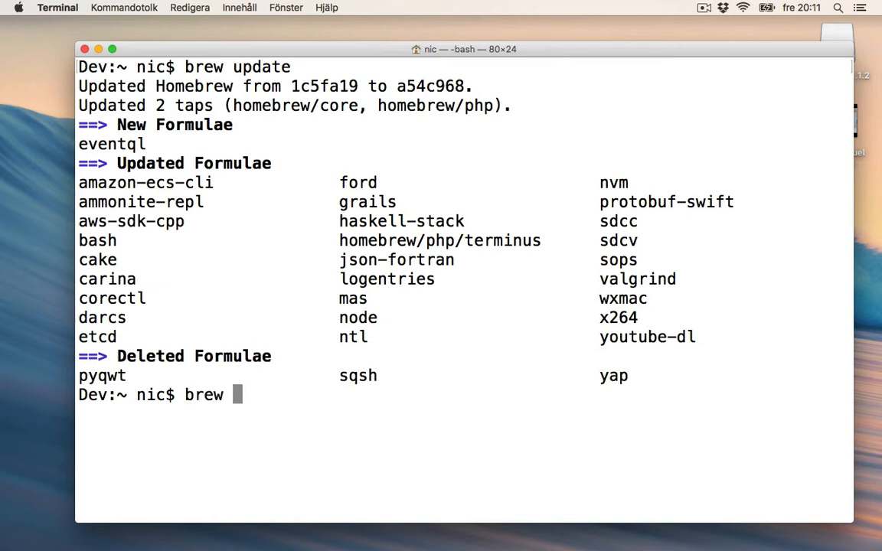
Run brew install mariadb to install the MariaDB package
text(in)
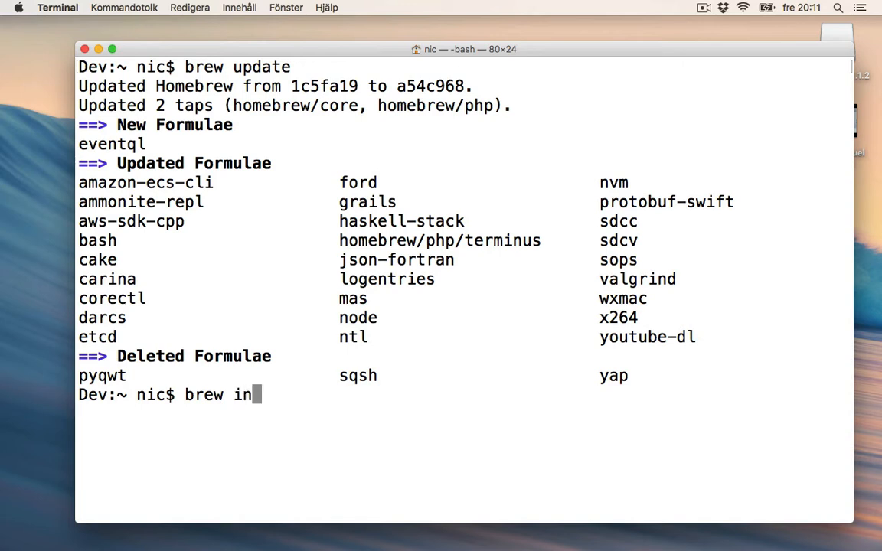
text(stall)
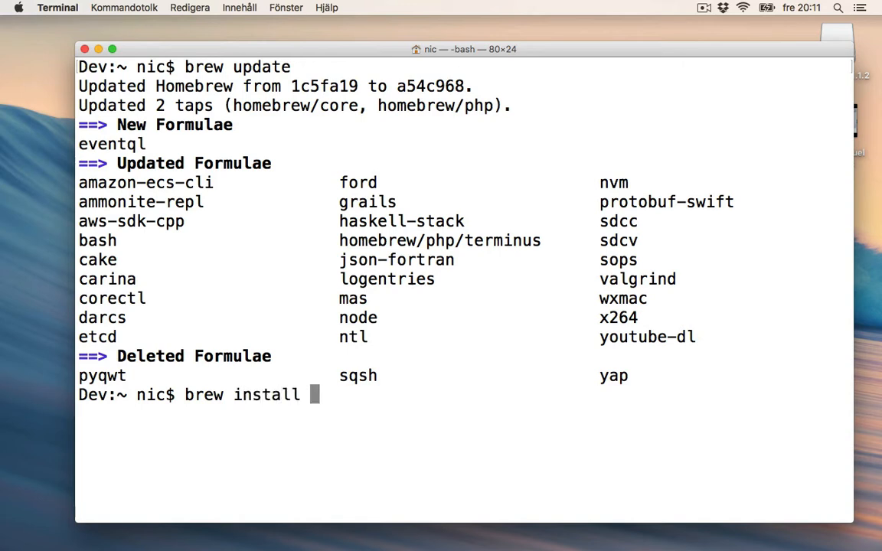
text(mariad)
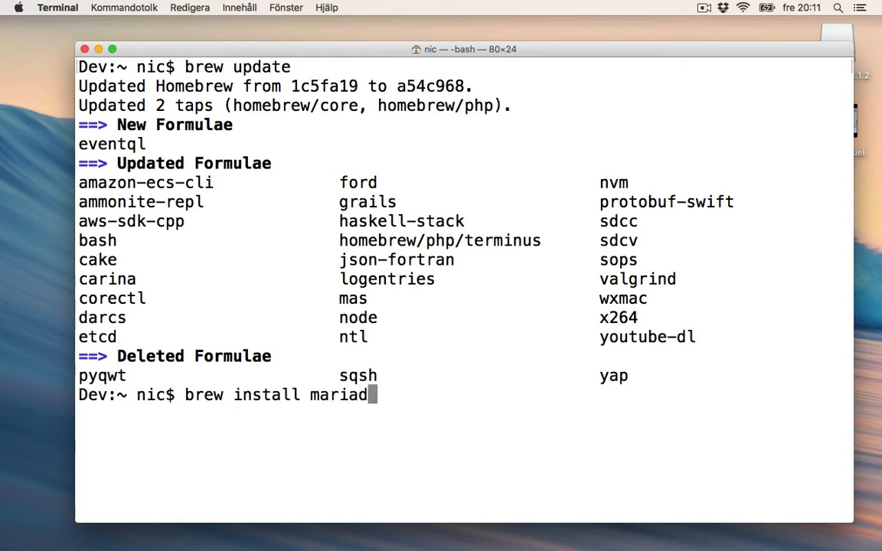
key(Return)
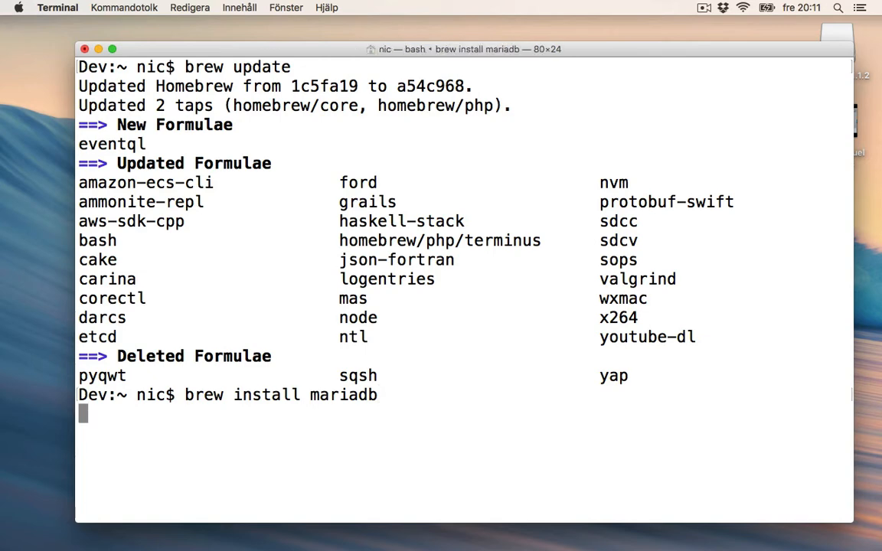
key(Return)
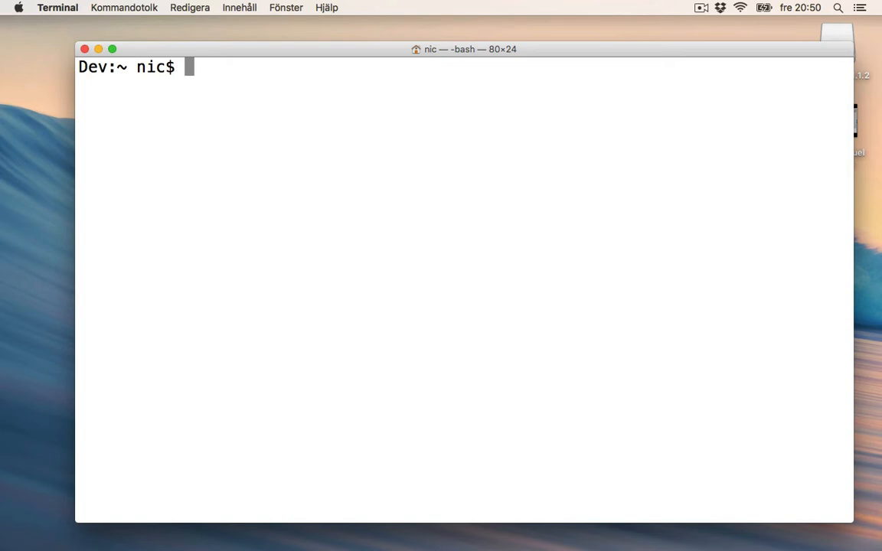
Start the database server with mysql.server start
text(mysql.server start)
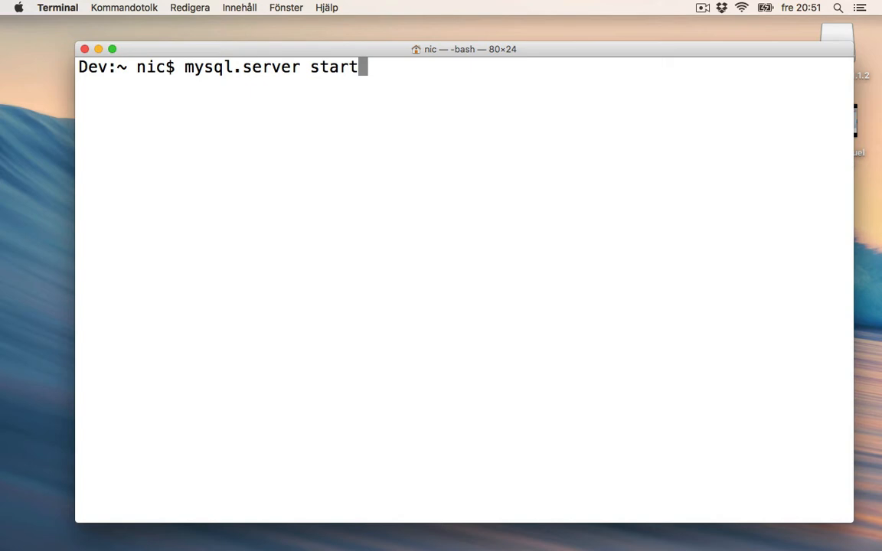
key(Return)
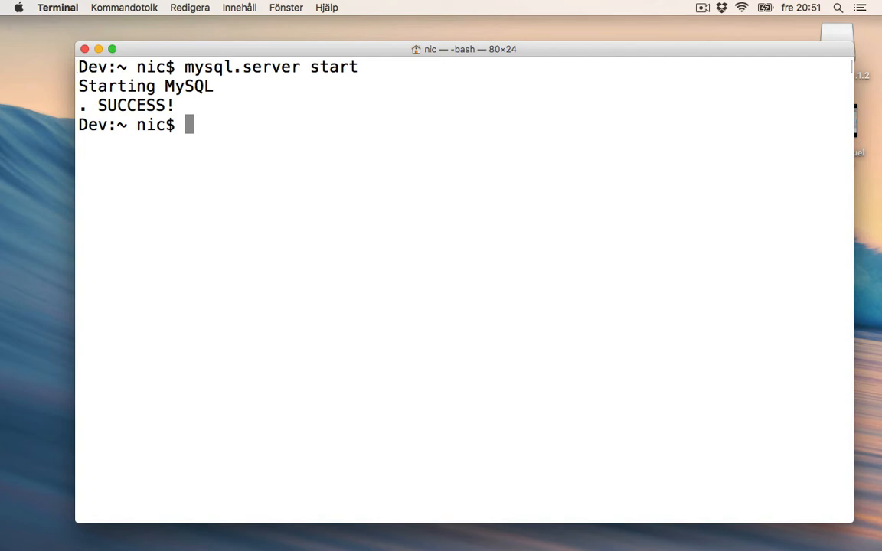
Log in to MariaDB as root with mysql -u root -p and an empty password
text(mysql)
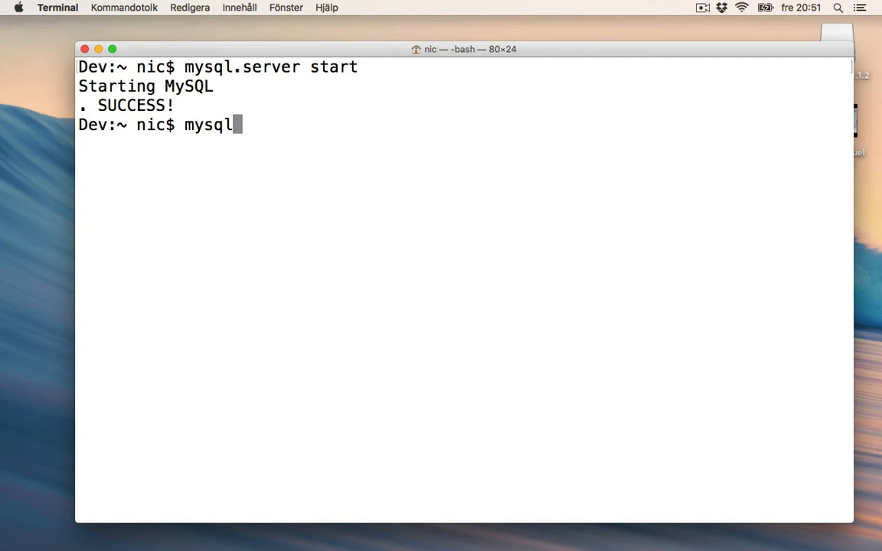
text(-u)
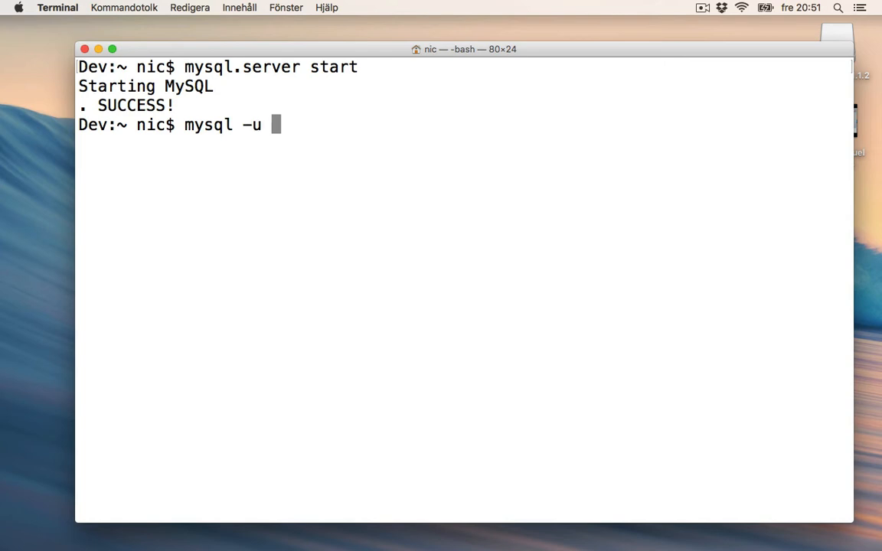
text(root)
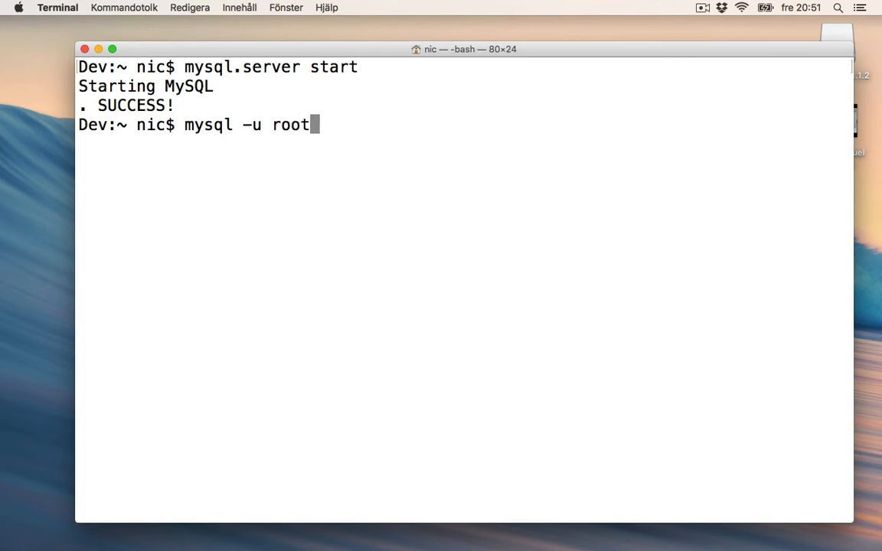
text(-p)
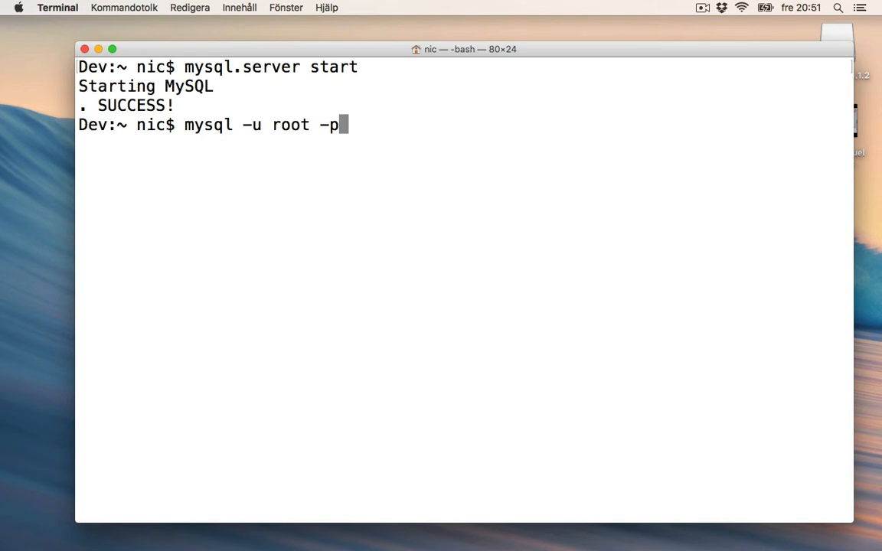
key(return)
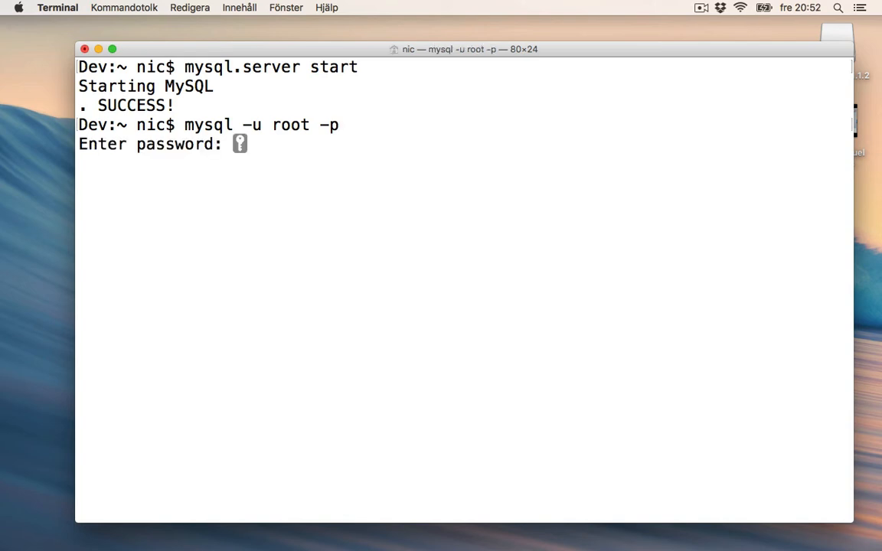
key(Return)
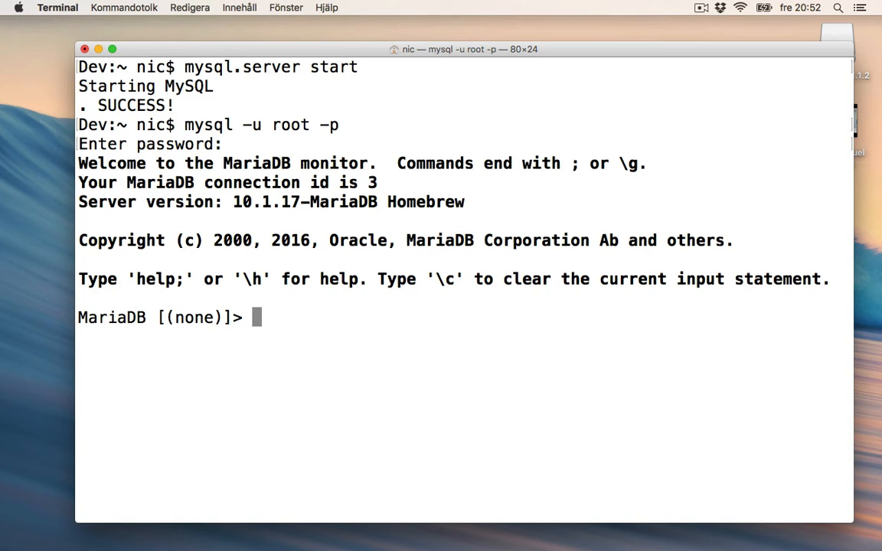
List the databases with SHOW DATABASES, then suspend the client with Ctrl+Z
text(SHOW)
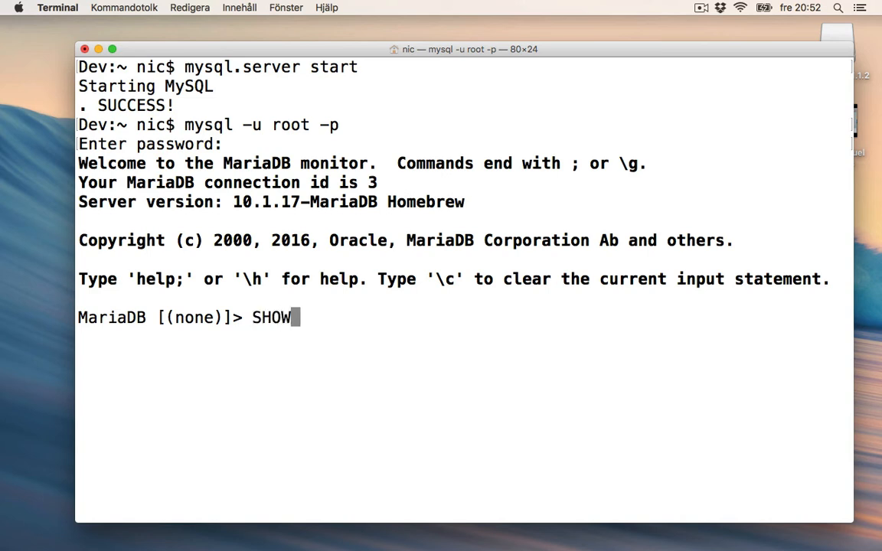
text(DATAB)
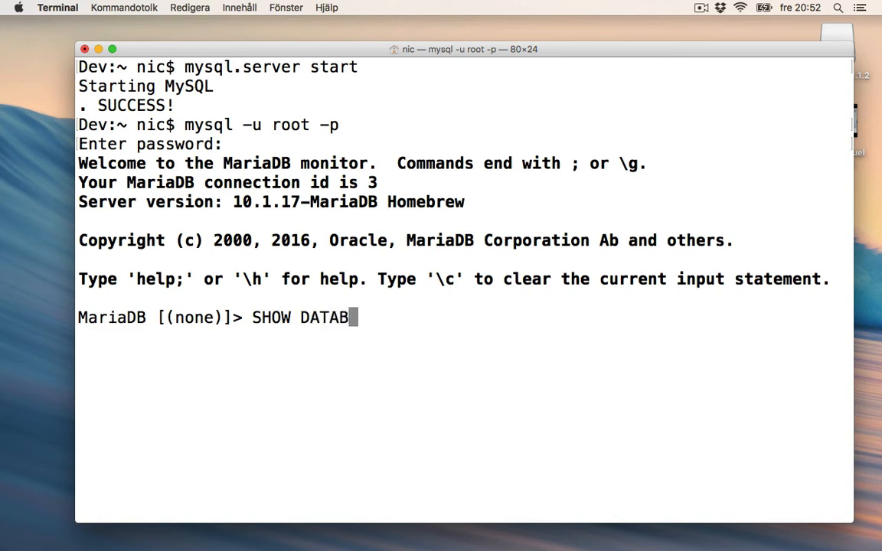
text(ASES)
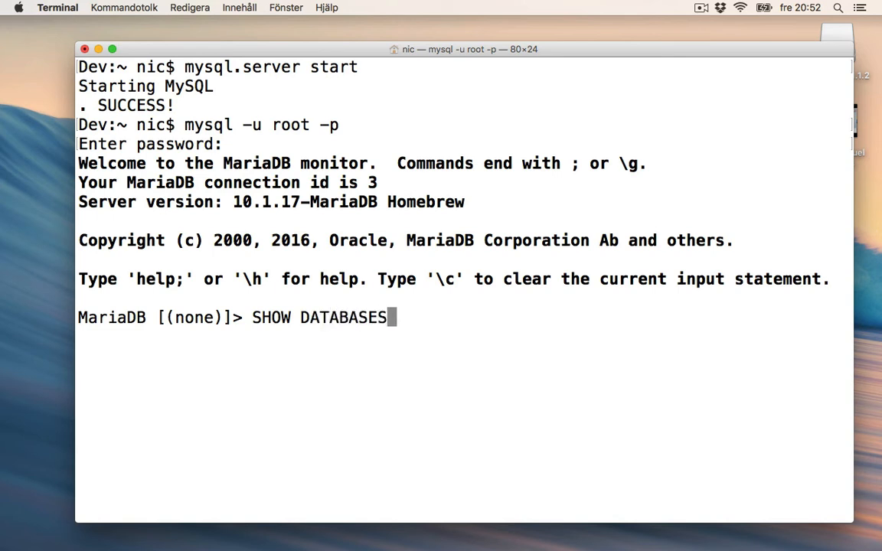
key(Return)
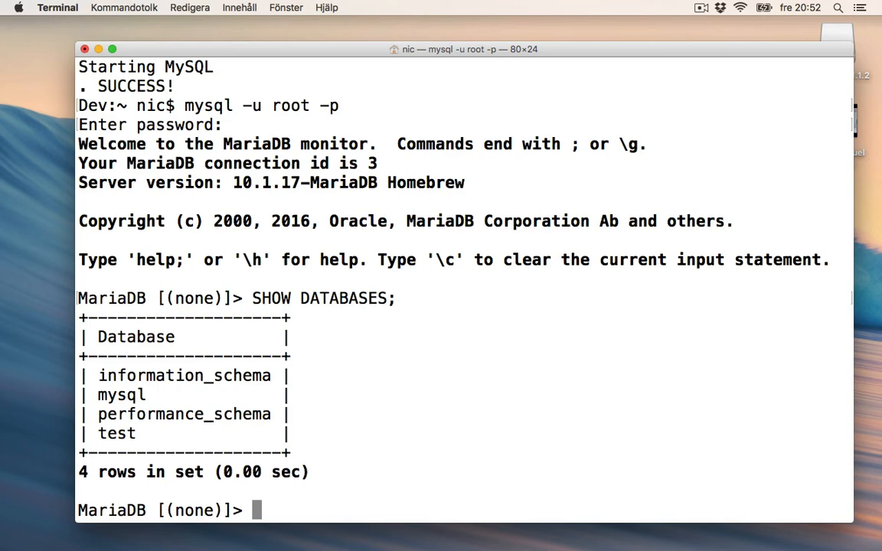
key(ctrl+z)
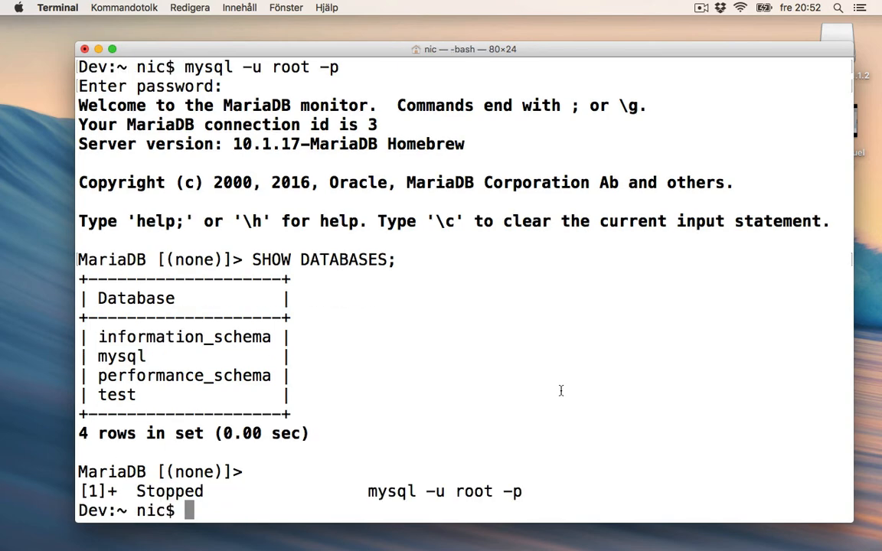
mouse_move(546, 526)
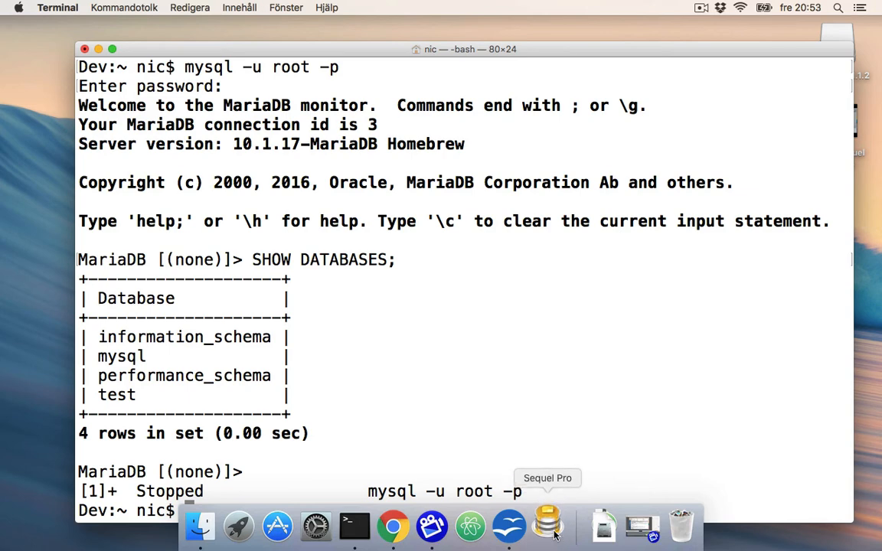
Launch Sequel Pro from the Dock and decline automatic update checks
click(547, 526)
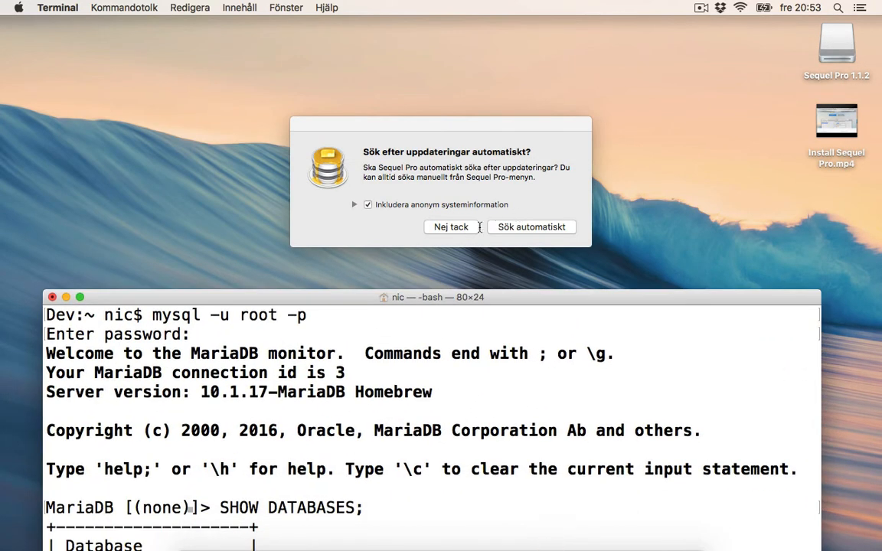
click(450, 227)
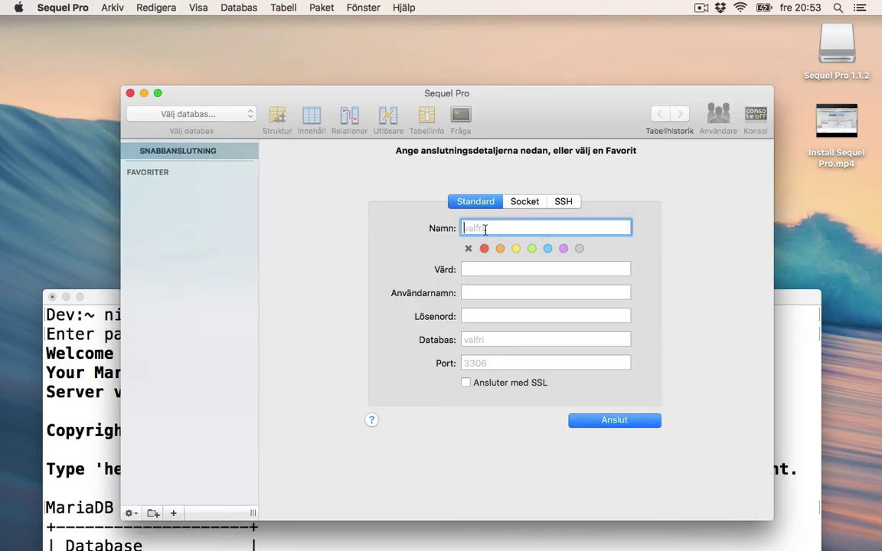
Connect to host 127.0.0.1 as root using a connection named Maria
text(Maria)
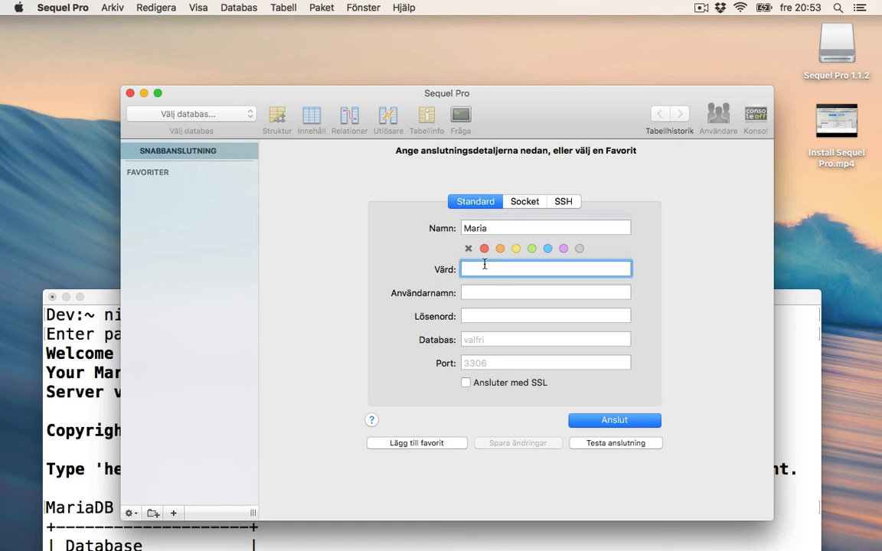
text(127.0.0.1)
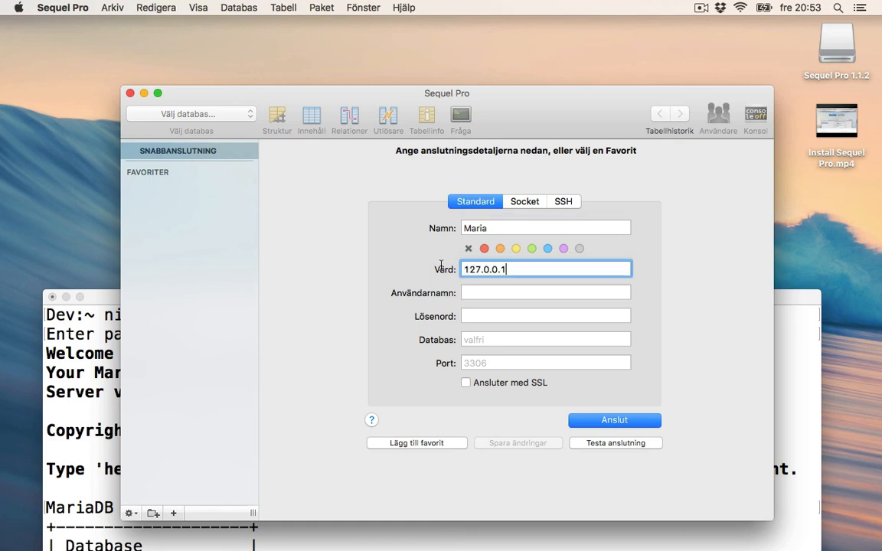
click(545, 292)
text(r)
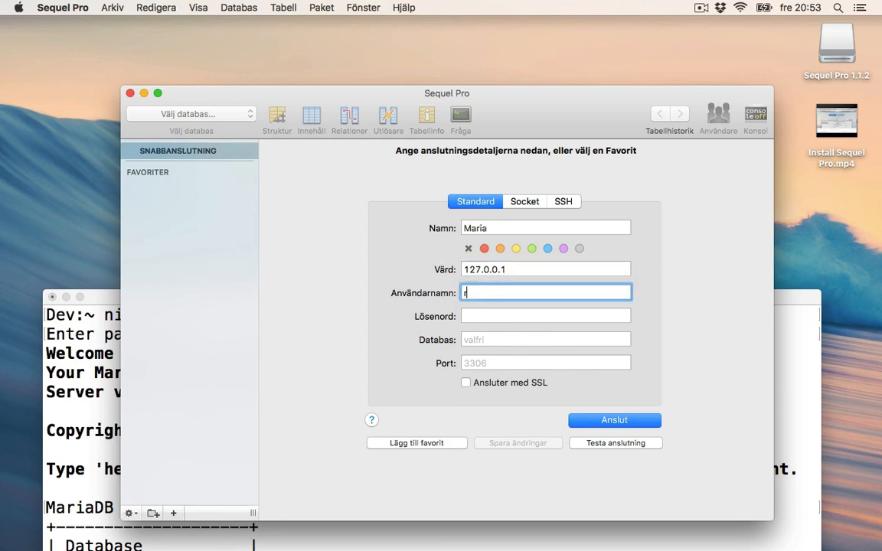
text(oot)
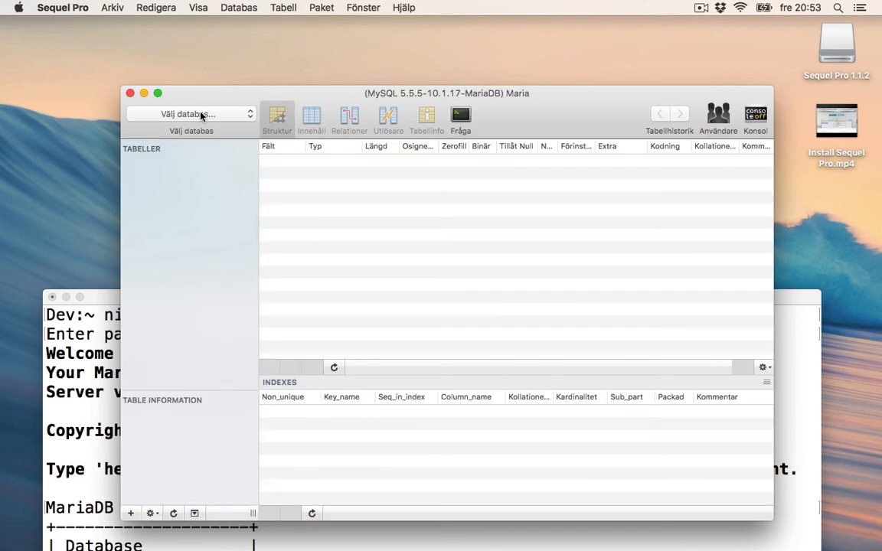
Add a database named 'awesom' from the database dropdown
click(190, 114)
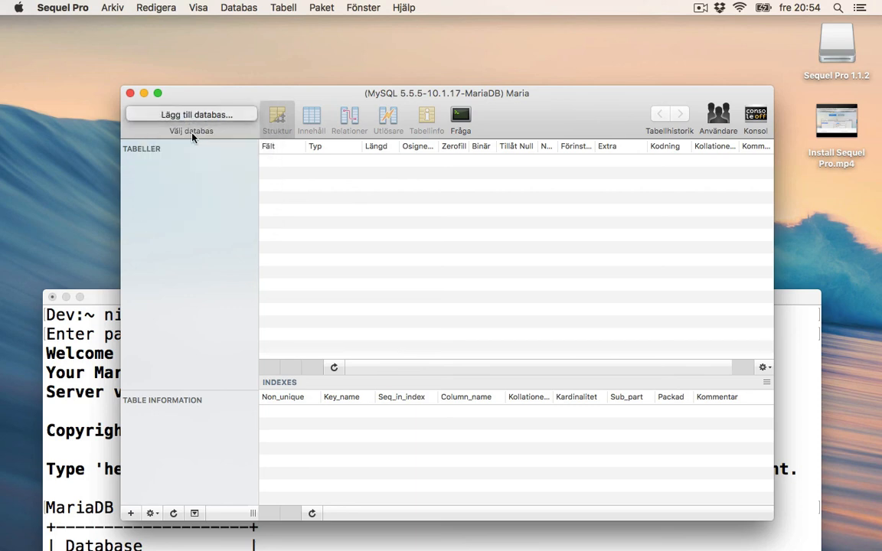
click(191, 114)
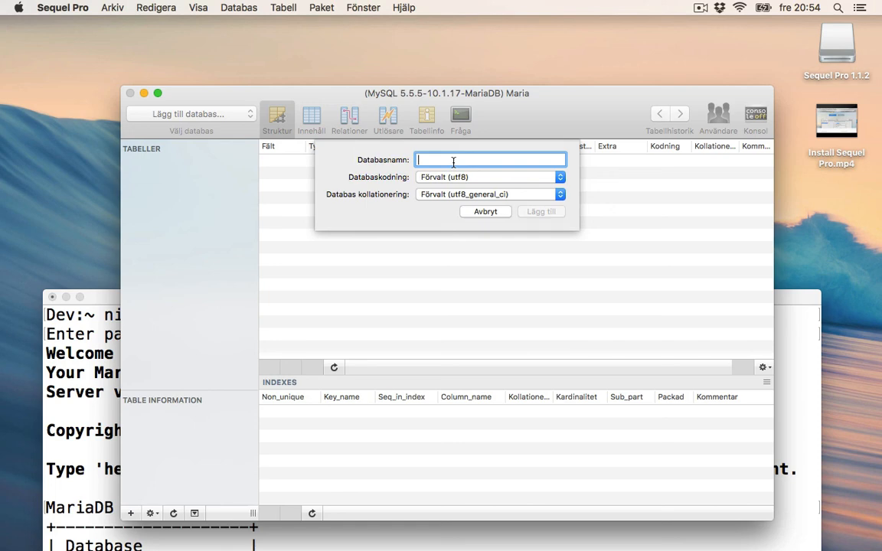
text(awesom)
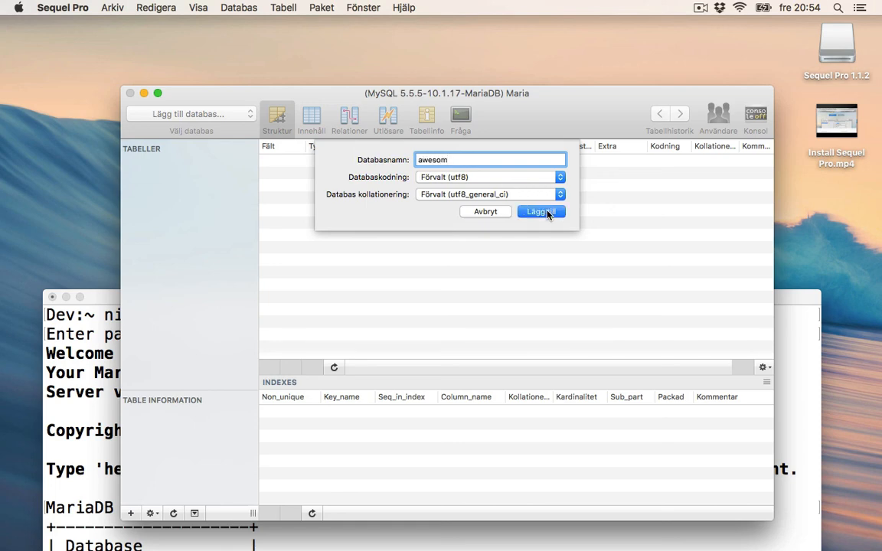
click(541, 211)
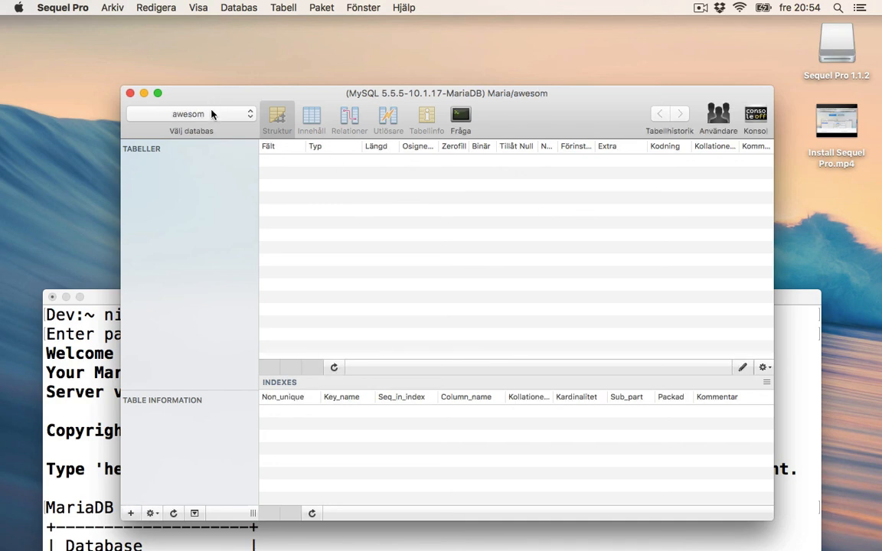
mouse_move(202, 114)
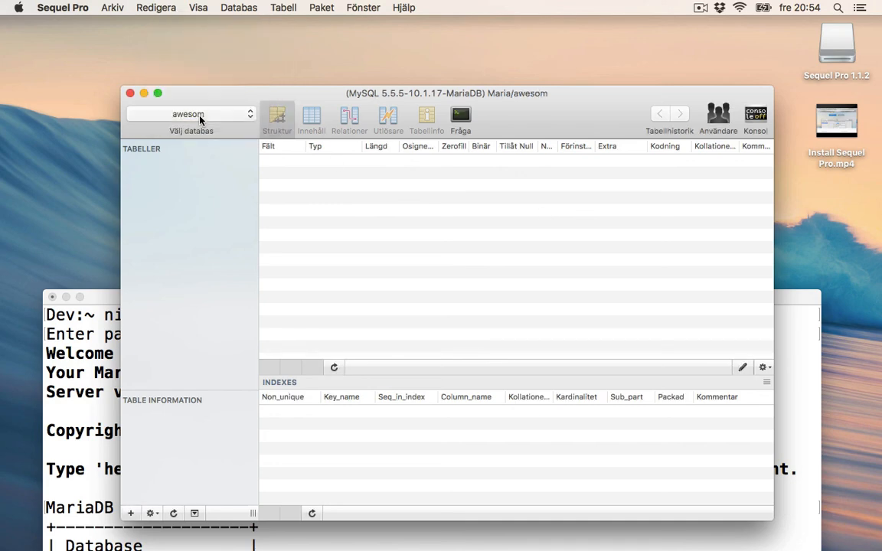
mouse_move(227, 117)
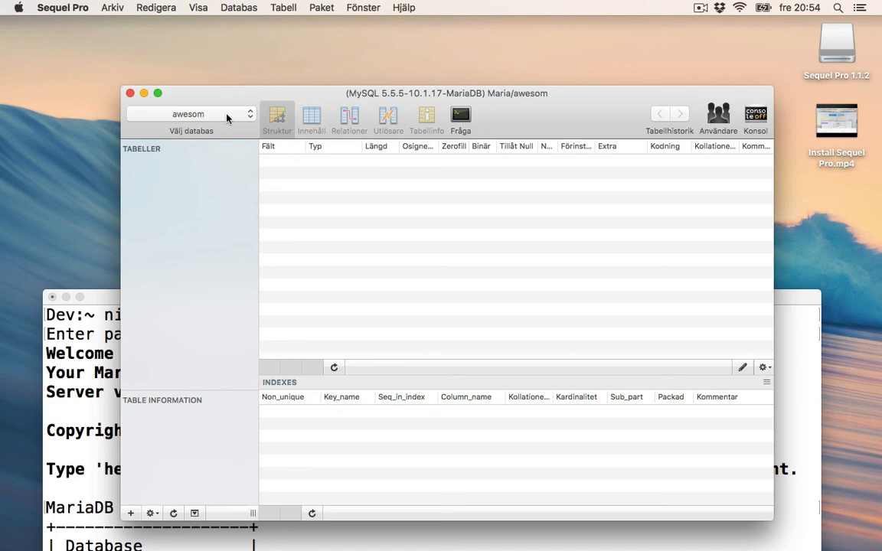
mouse_move(411, 245)
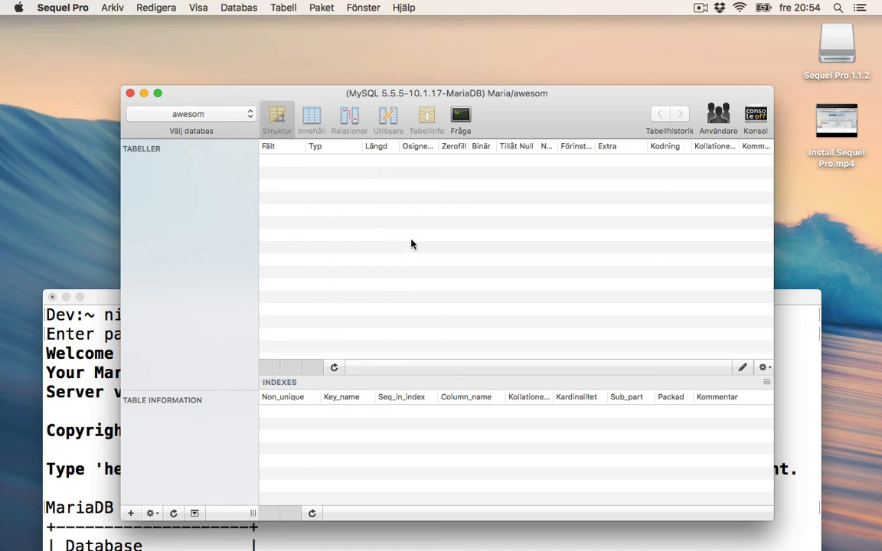